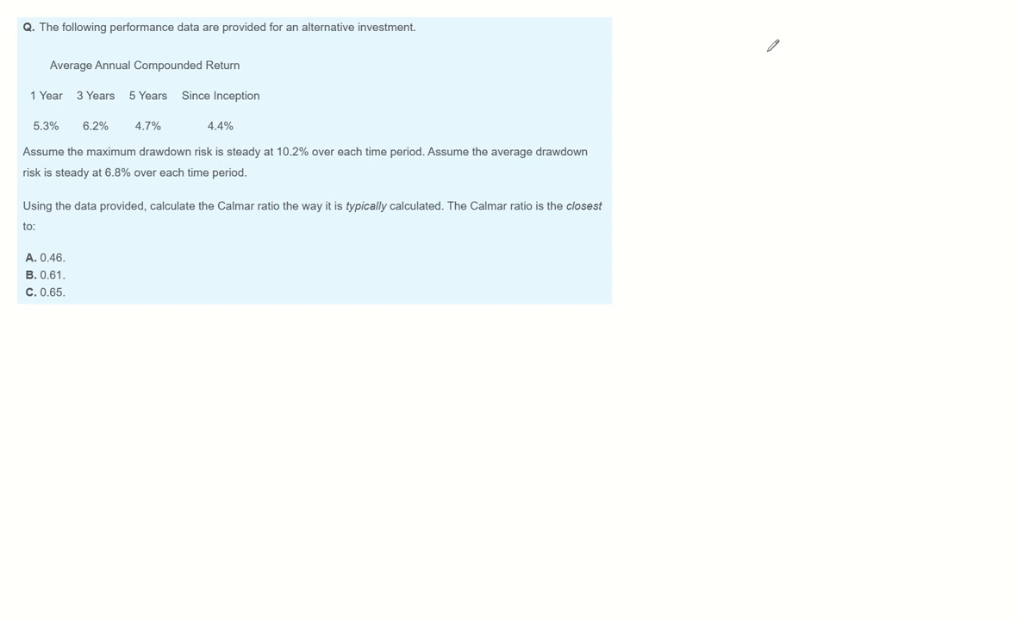
# Underline 'the Calmar ratio' in the question with a handwritten wavy stroke
pyautogui.moveTo(198, 221); pyautogui.dragTo(297, 214)
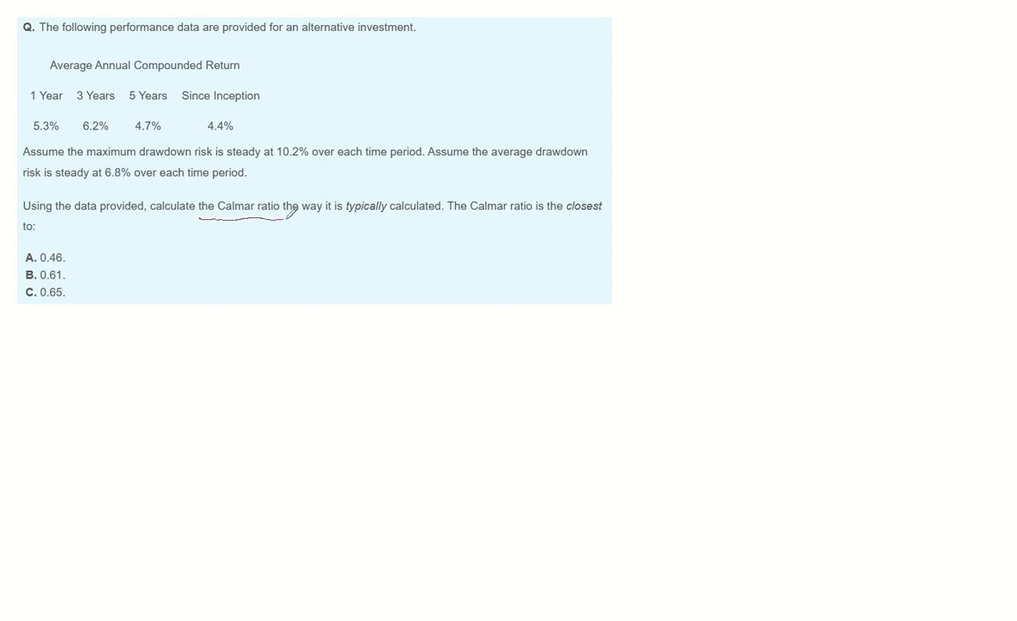
pyautogui.moveTo(276, 214); pyautogui.dragTo(310, 217)
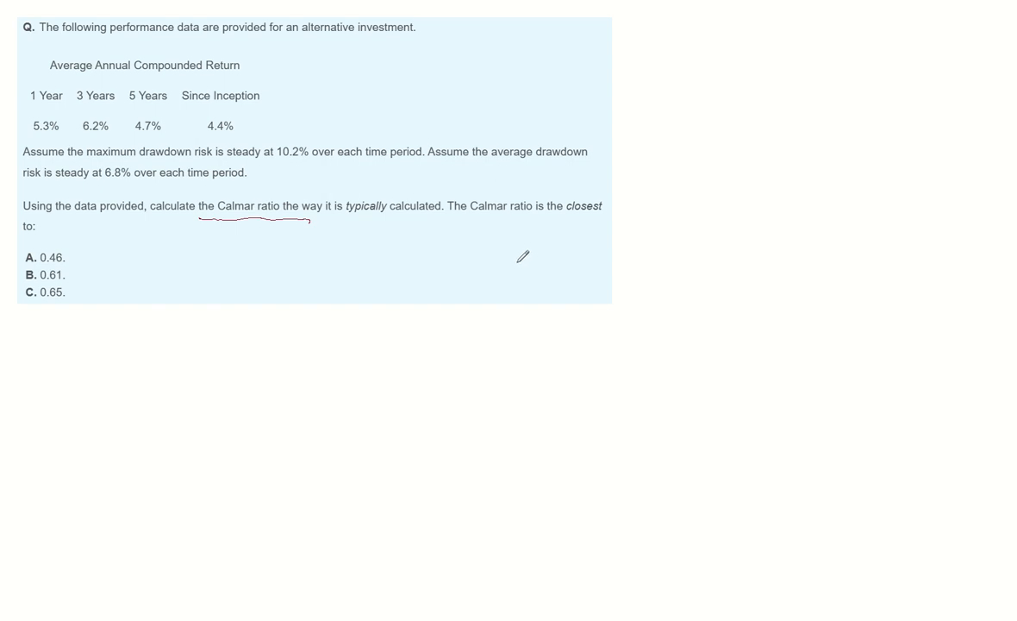
# Write 'annual return' over 'maximum dd' as a fraction followed by an equals sign
pyautogui.moveTo(521, 276); pyautogui.dragTo(621, 273)
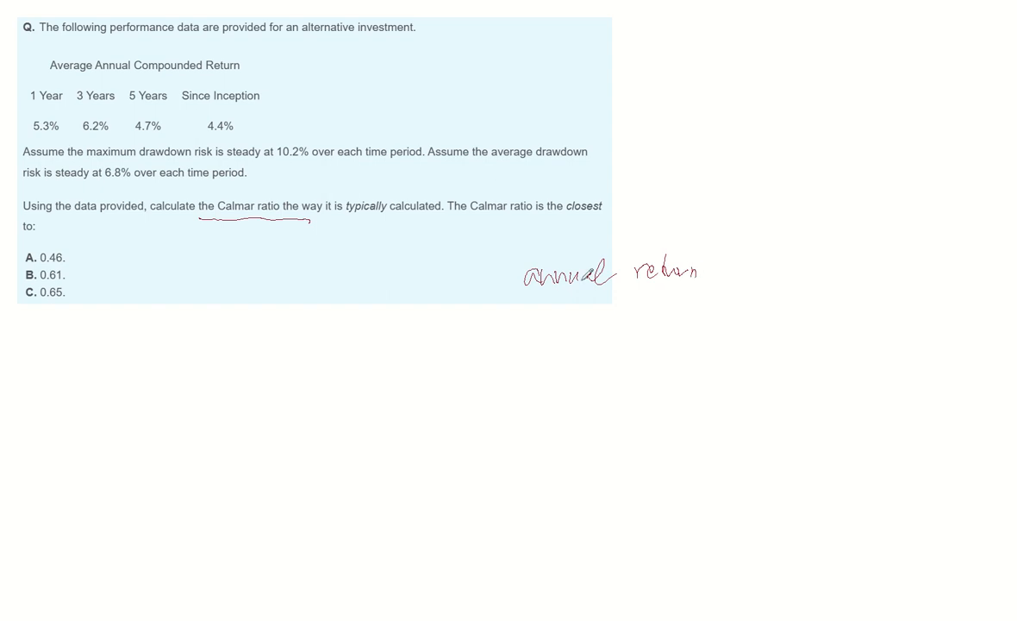
pyautogui.moveTo(492, 296); pyautogui.dragTo(715, 295)
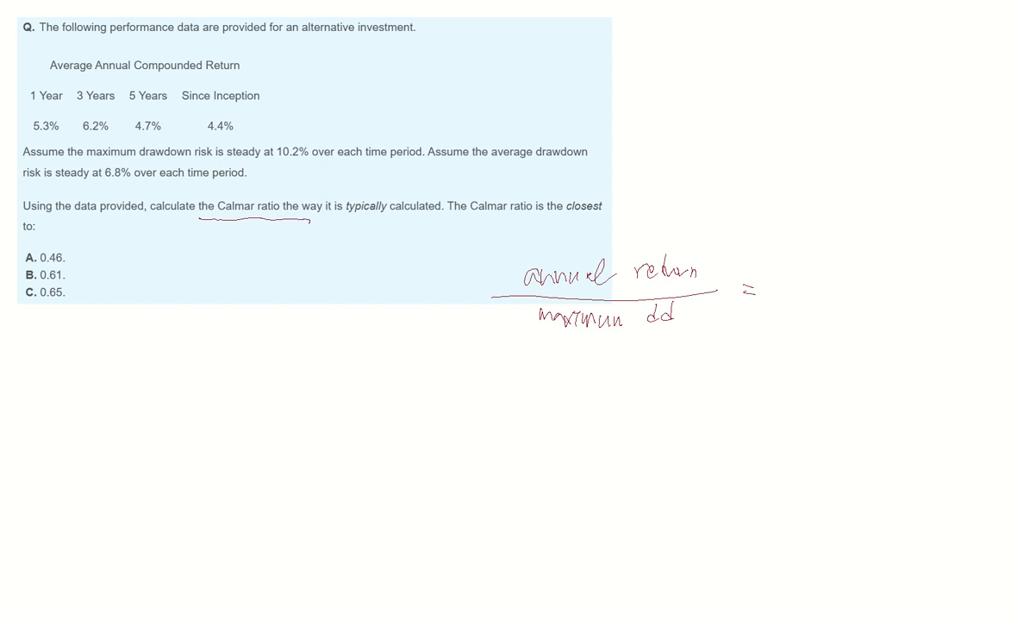
pyautogui.moveTo(124, 95)
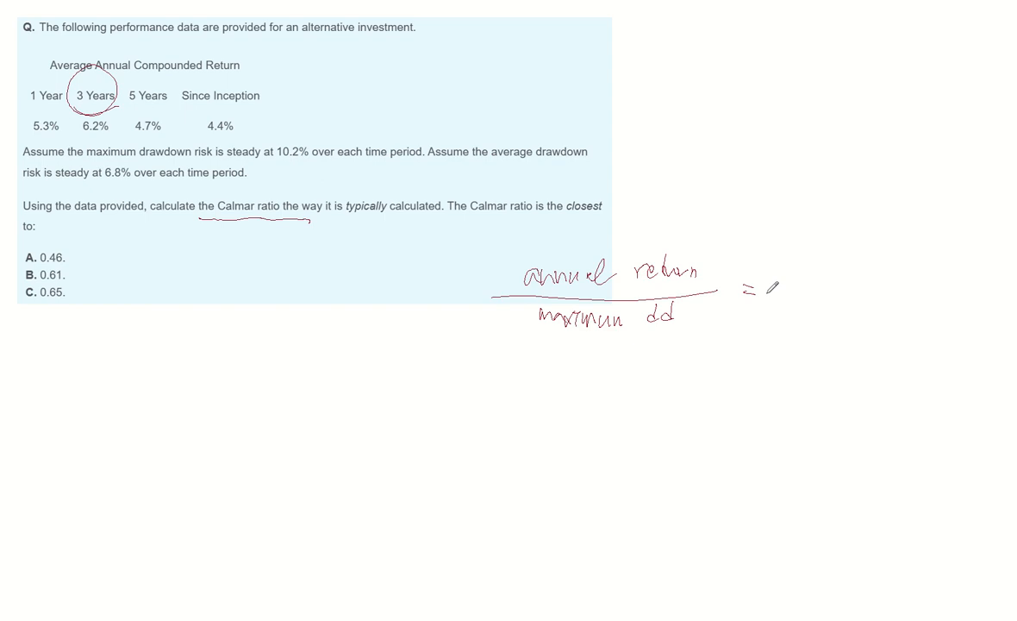
# Substitute the 3-year values, writing 6.2 over 10.2 after the equals sign
pyautogui.moveTo(779, 297); pyautogui.dragTo(888, 297)
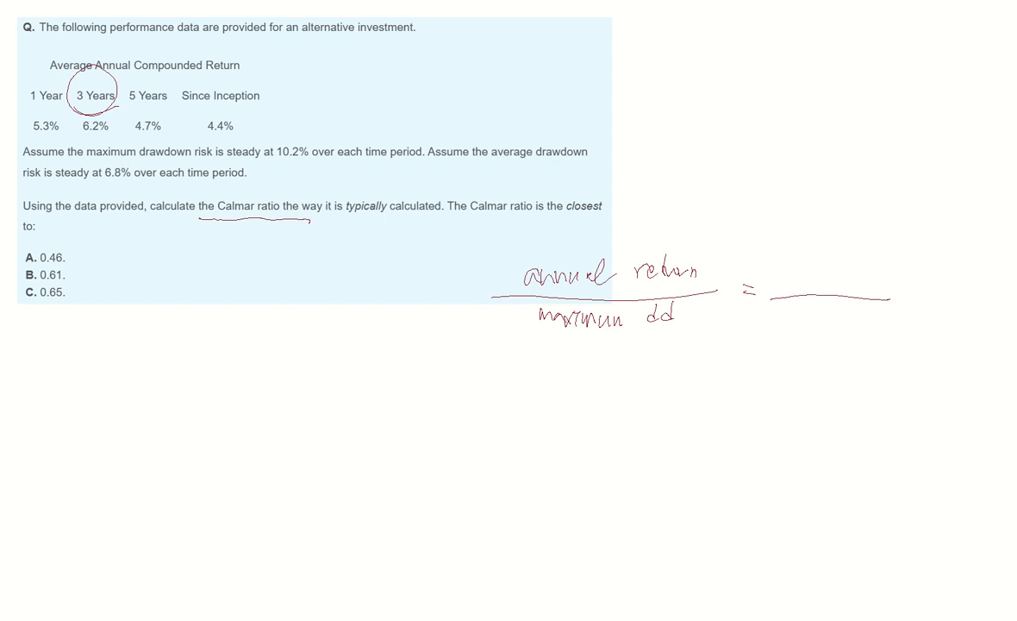
pyautogui.write('6.2/10.2')
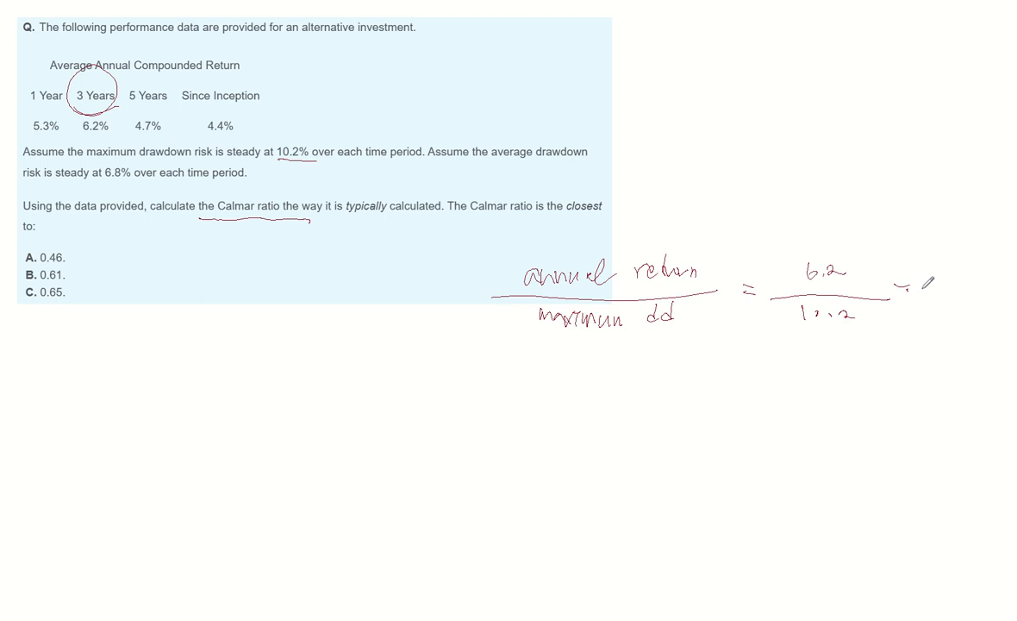